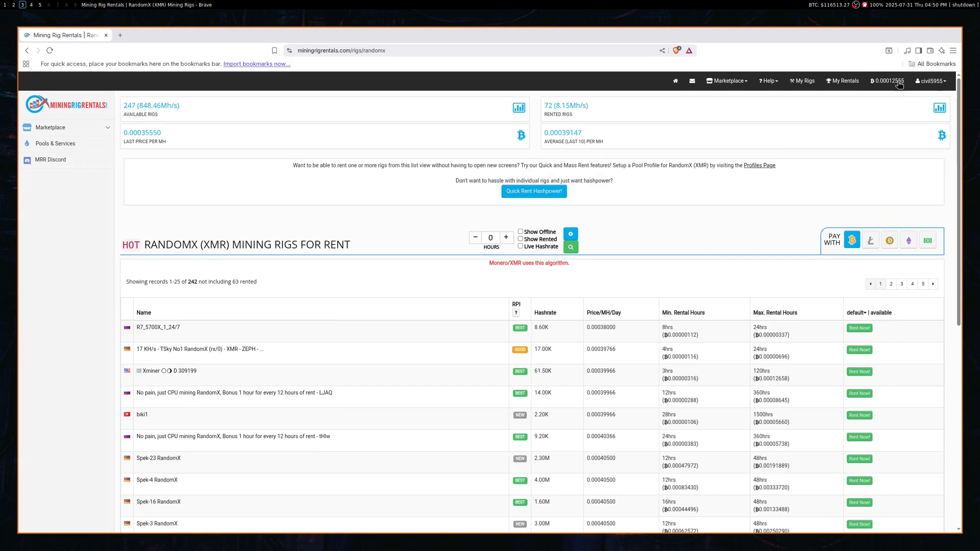
mouse_move(863, 95)
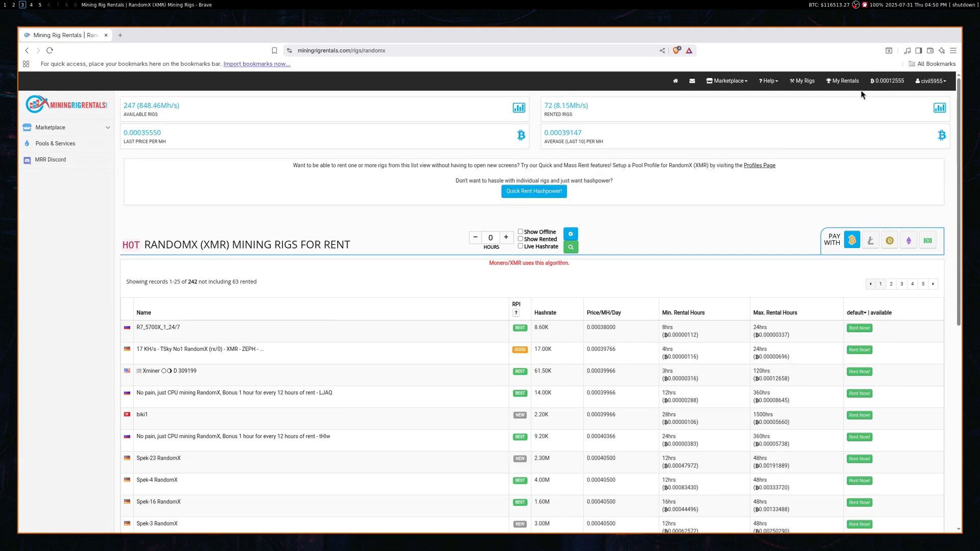
mouse_move(336, 370)
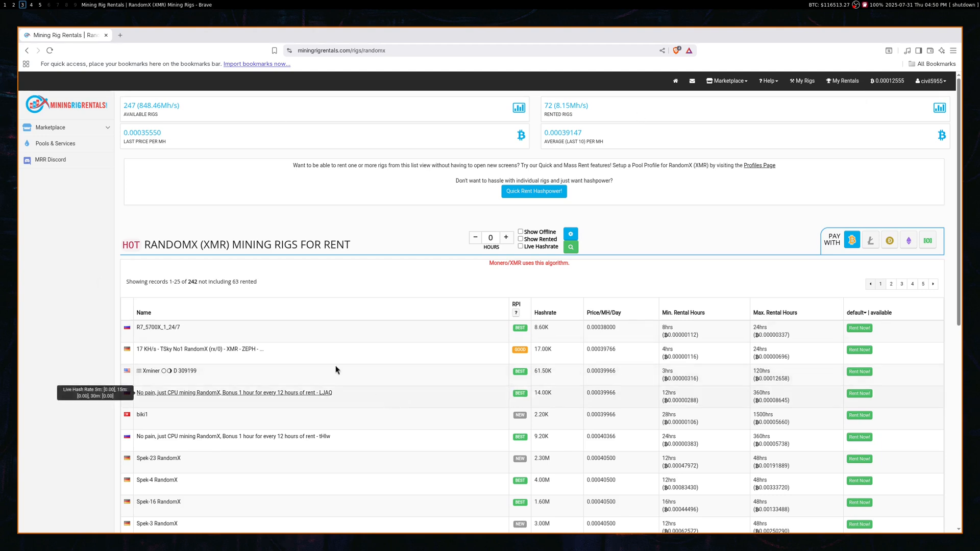
mouse_move(560, 336)
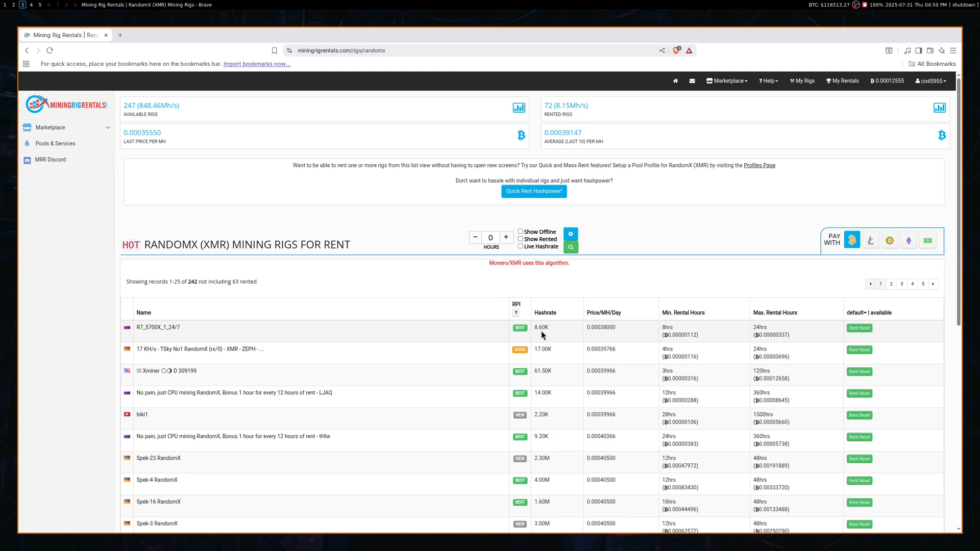
mouse_move(536, 330)
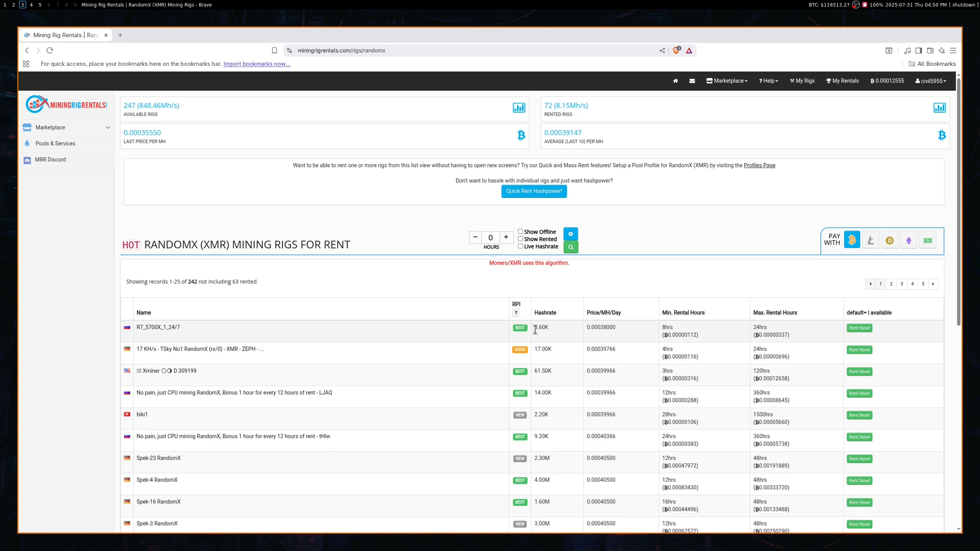
mouse_move(558, 337)
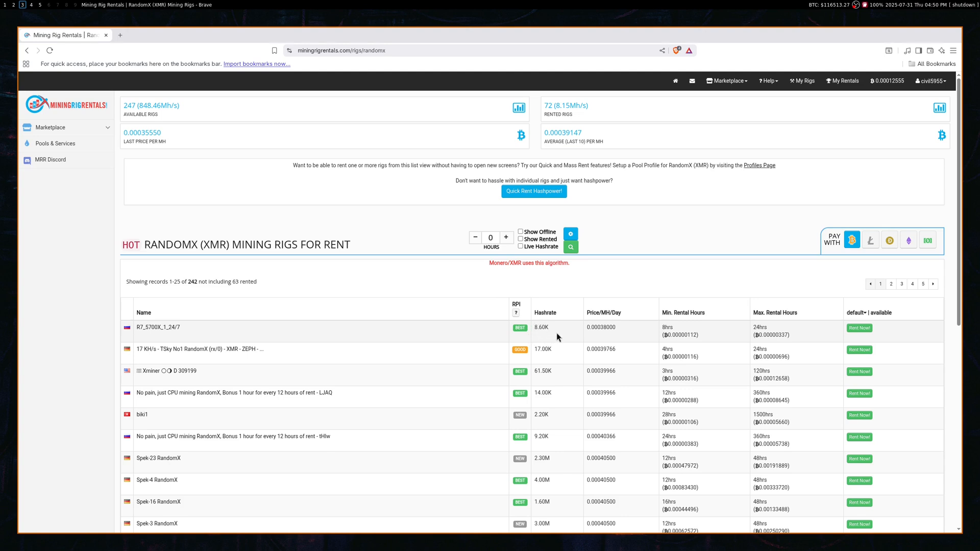
mouse_move(859, 328)
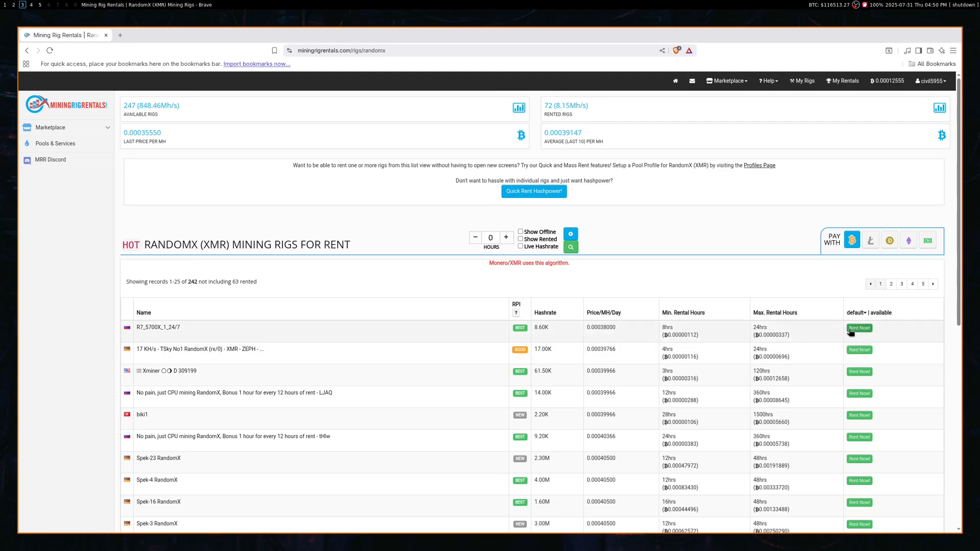
Rent the R7_5700X_1_24/7 rig for 24 hours with pool gulf.moneroocean.stream:10128 and wallet worker.
left_click(859, 328)
type("24")
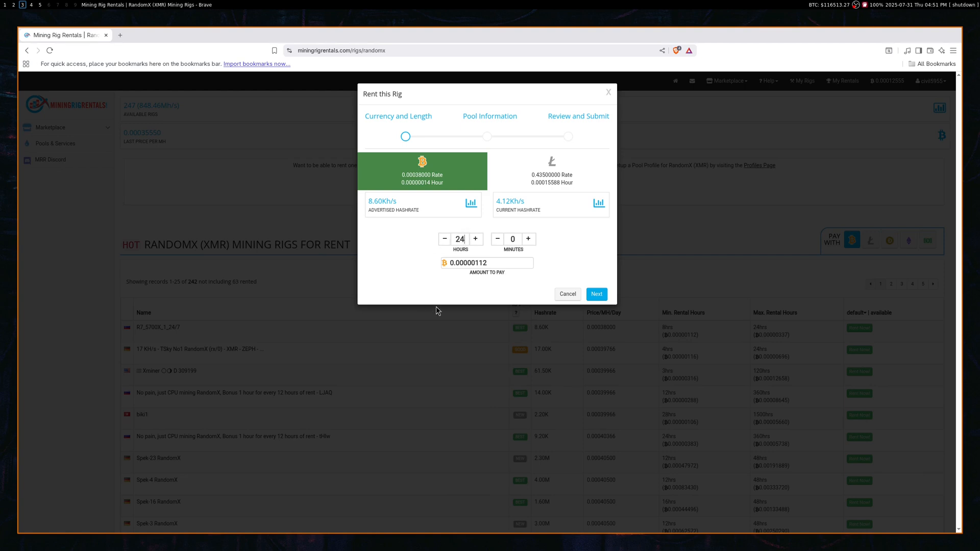
left_click(596, 295)
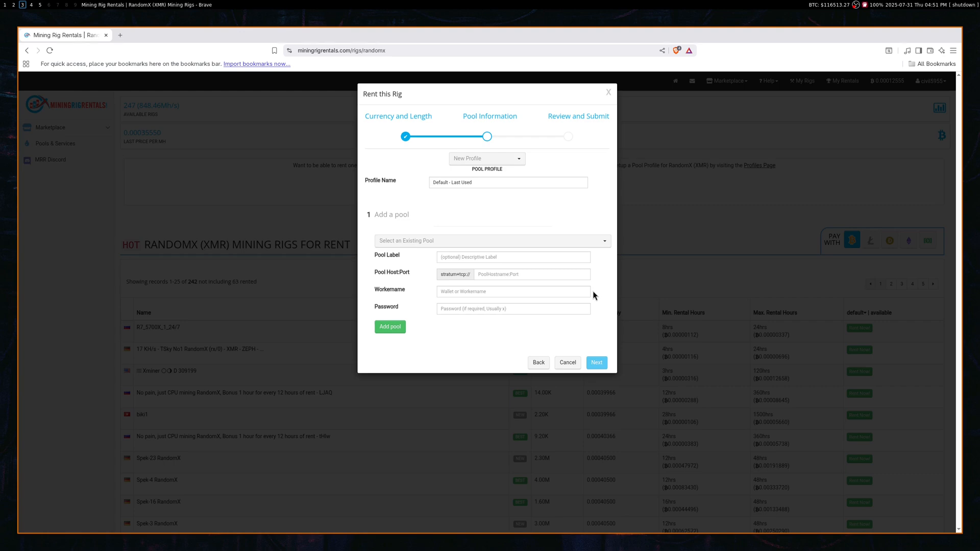
left_click(491, 241)
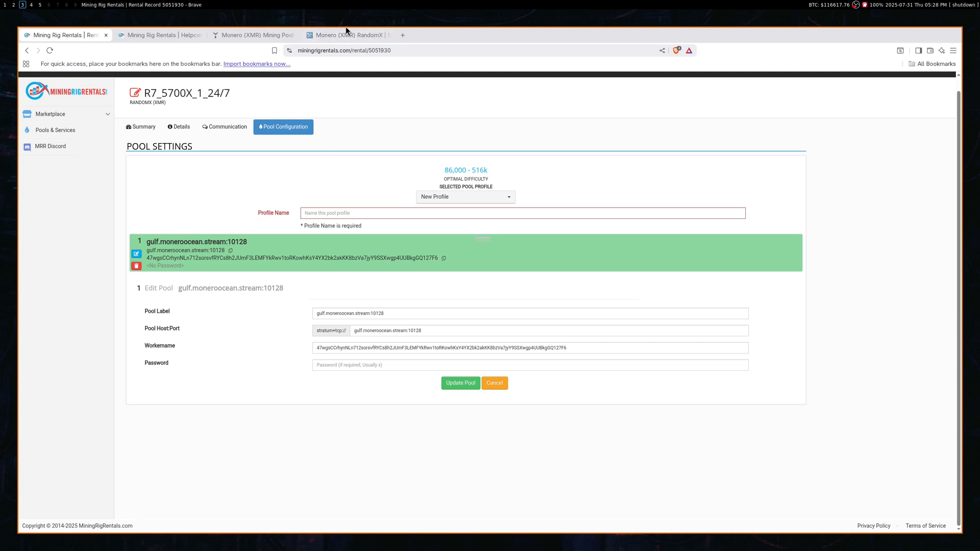
Switch to the MiningPoolStats tab listing Monero (XMR) pools ranked by hashrate.
left_click(346, 34)
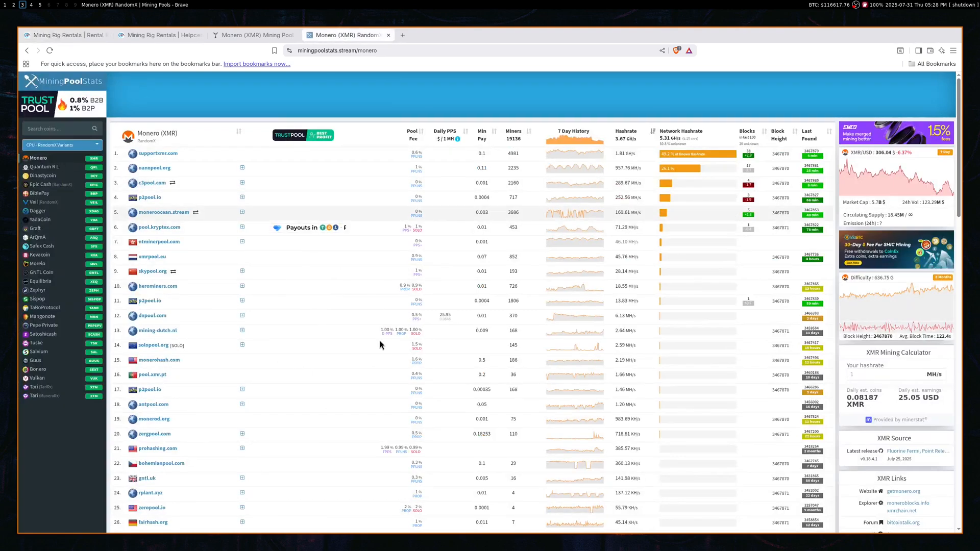
mouse_move(498, 284)
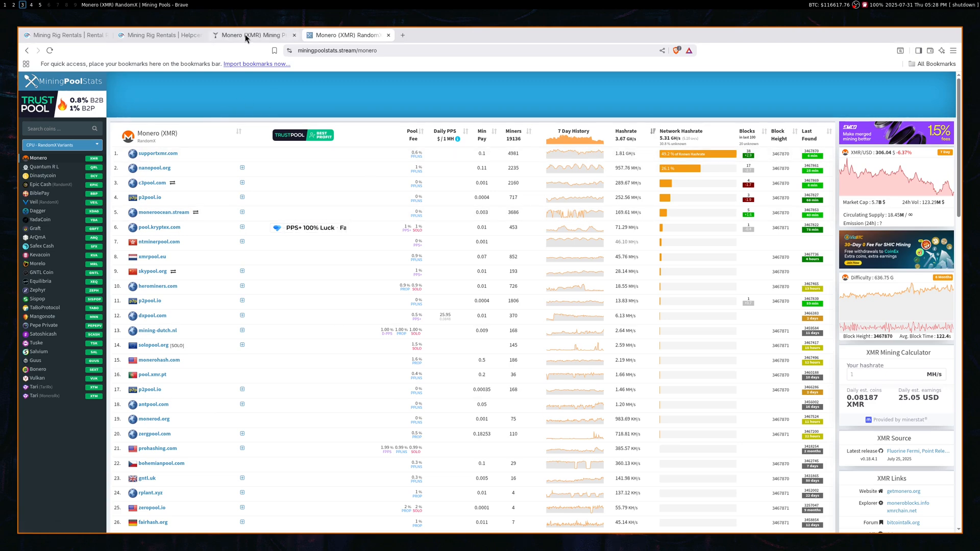
Review the rental's MoneroOcean pool configuration, then view the wallet's 7.31 KH/s worker on MoneroOcean.
left_click(63, 35)
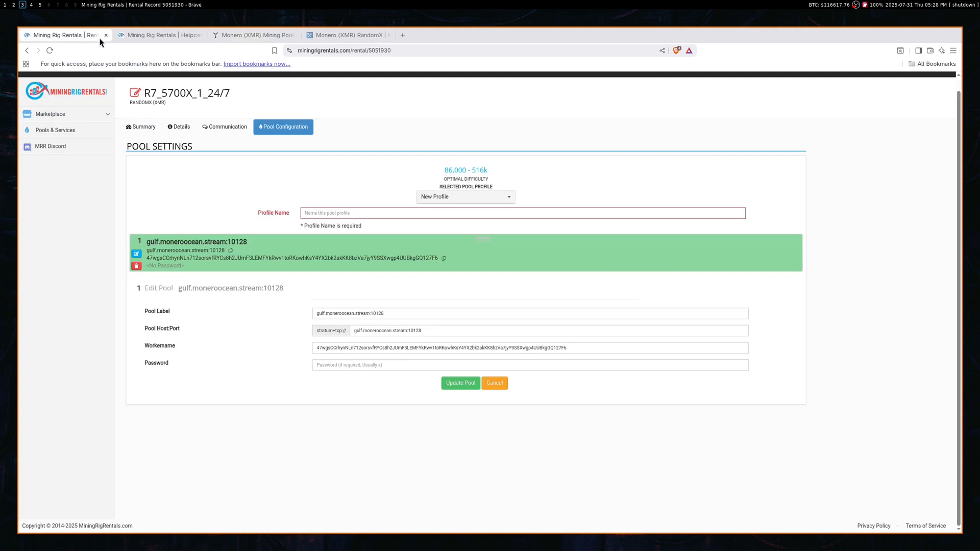
mouse_move(348, 341)
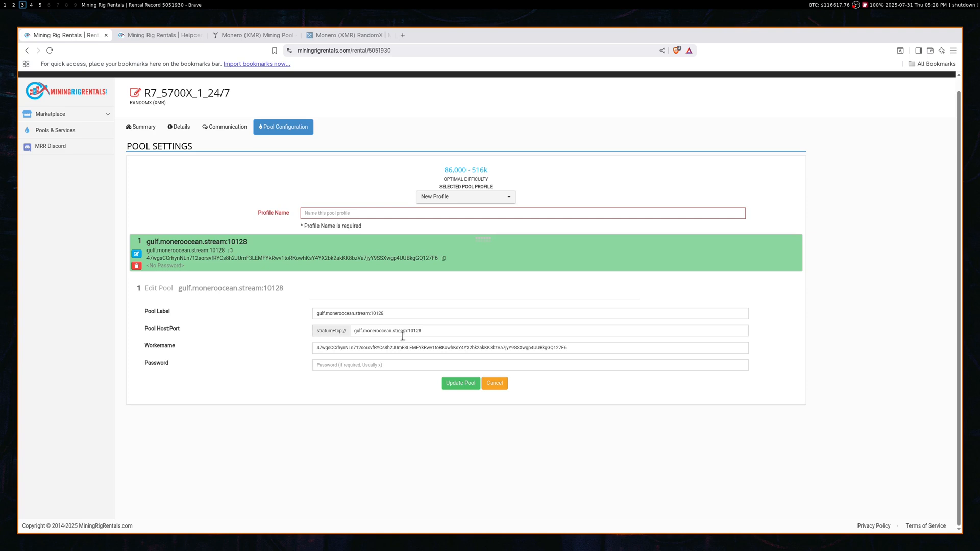
mouse_move(441, 347)
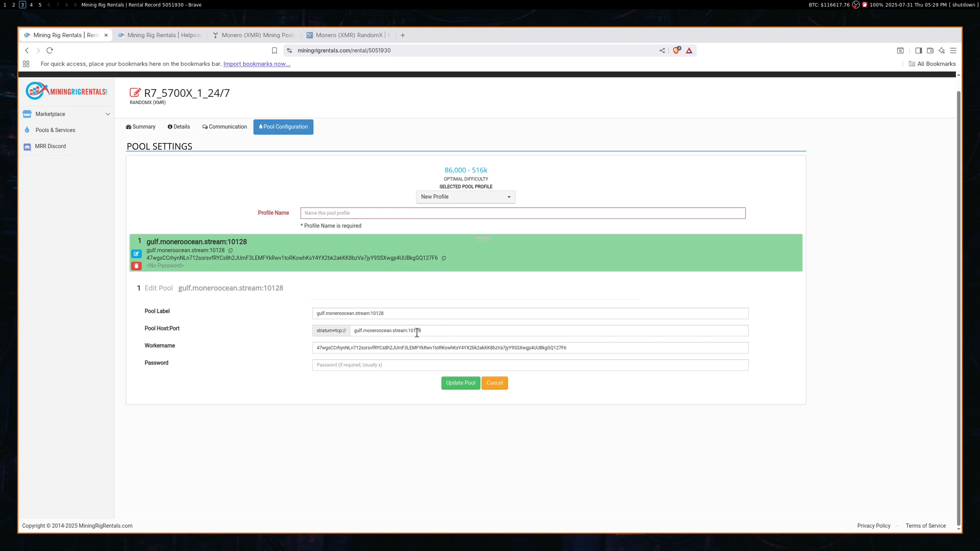
mouse_move(414, 325)
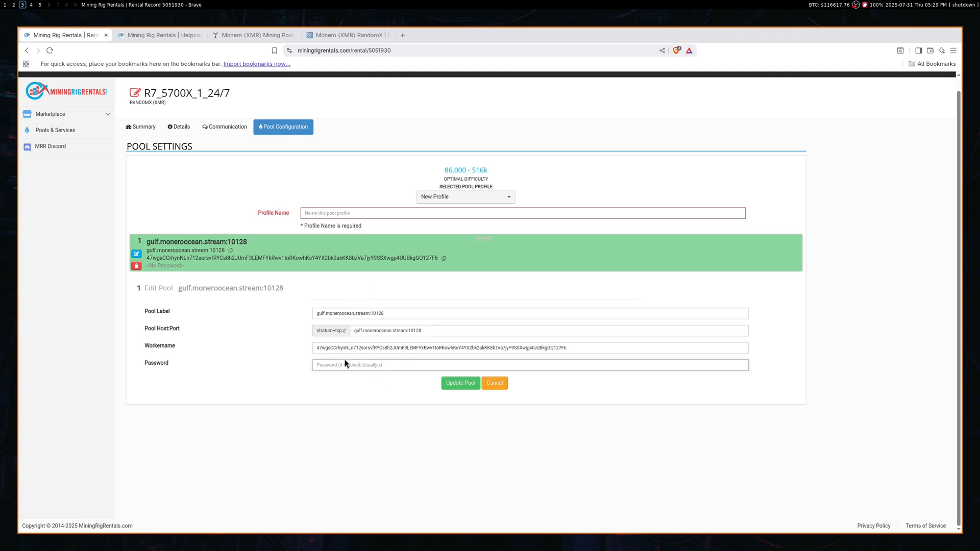
left_click(529, 348)
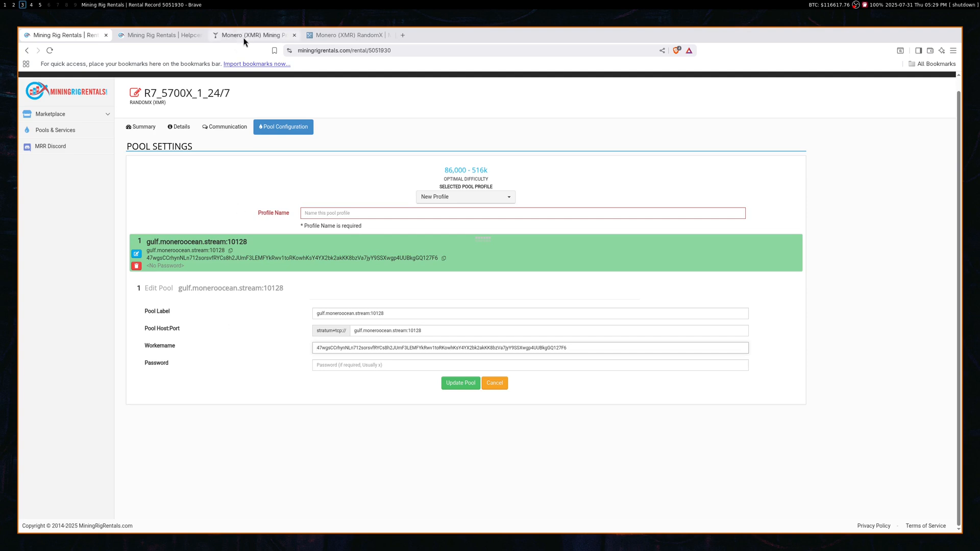
left_click(253, 34)
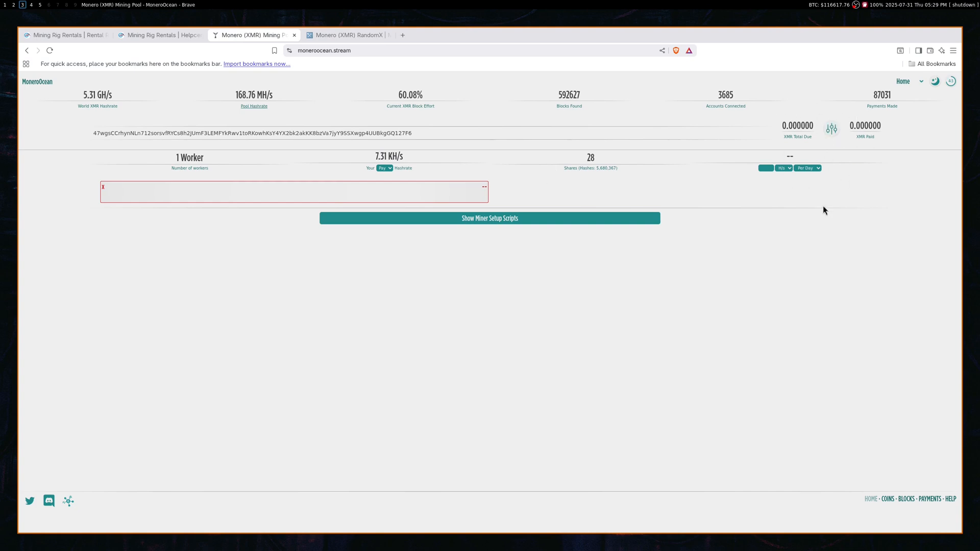
mouse_move(774, 239)
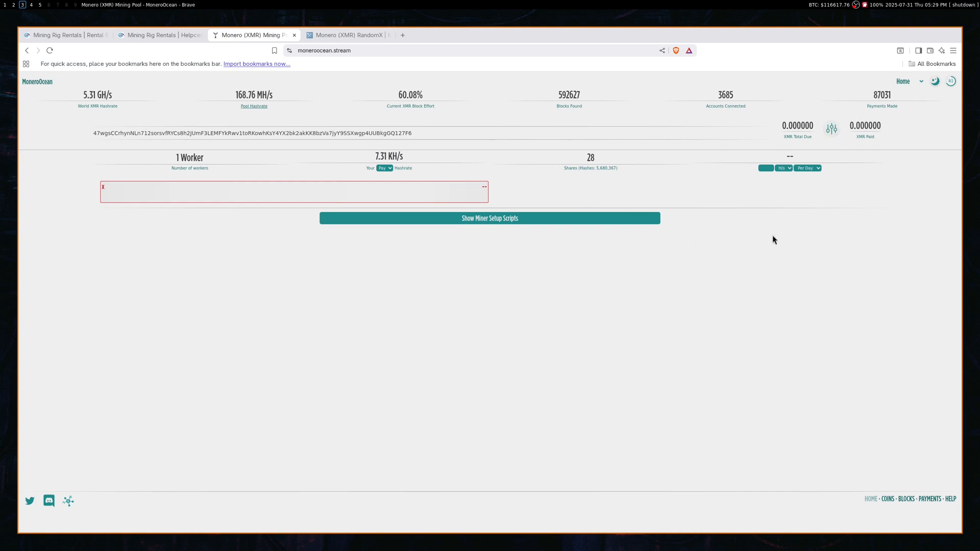
mouse_move(831, 214)
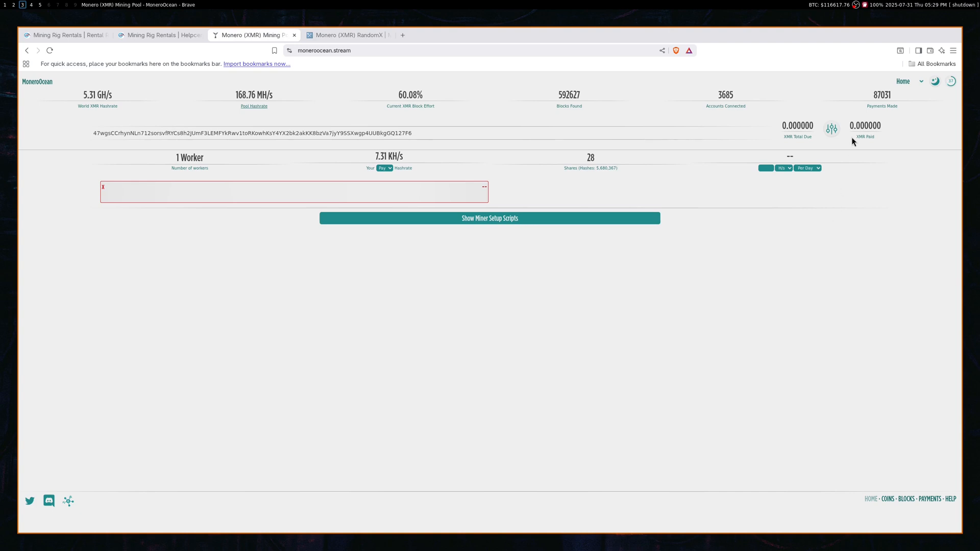
mouse_move(752, 112)
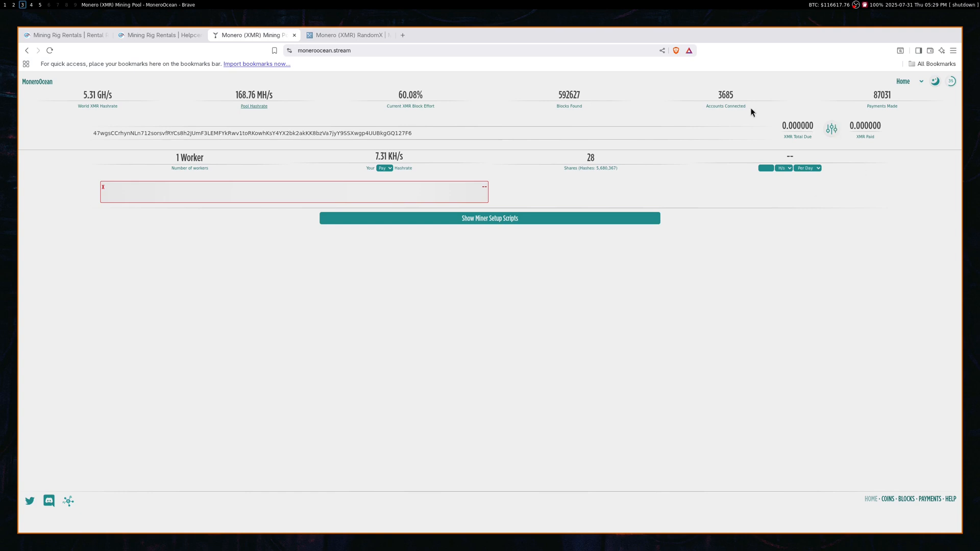
mouse_move(768, 131)
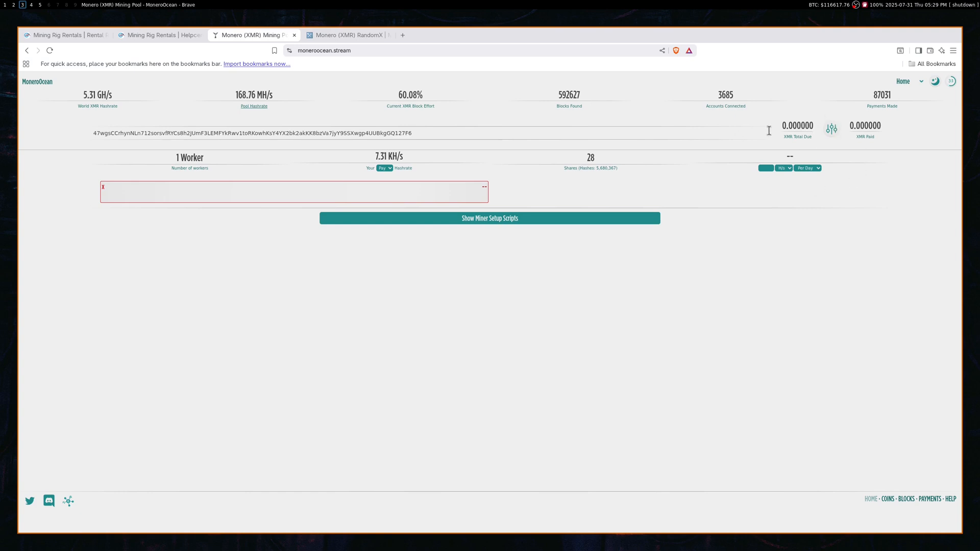